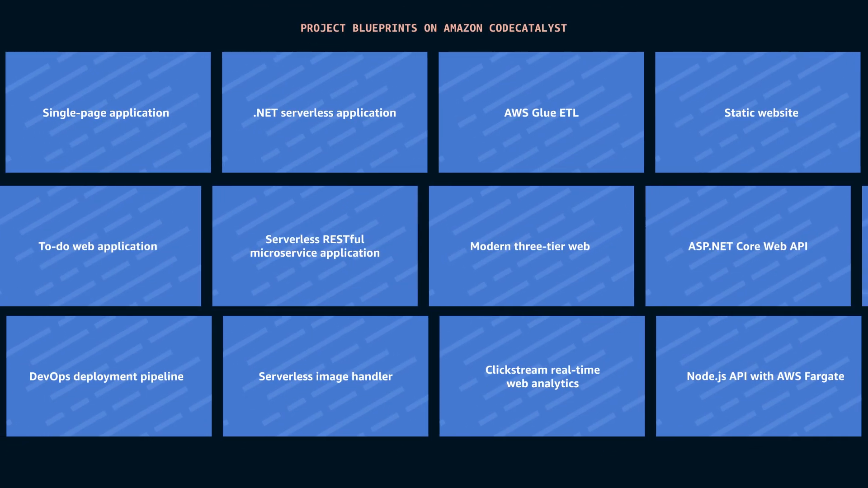
Create the quokka_bot project from the Single-page application blueprint with React and CloudFront + S3 hosting.
left_click(107, 112)
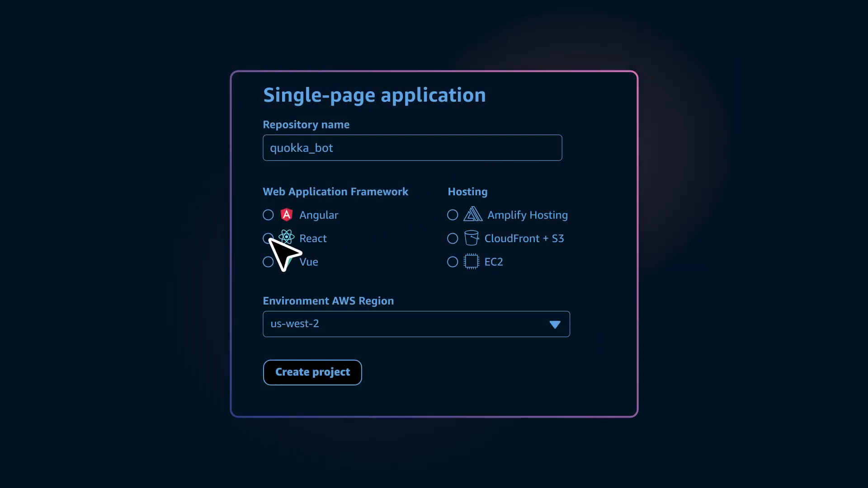
left_click(268, 239)
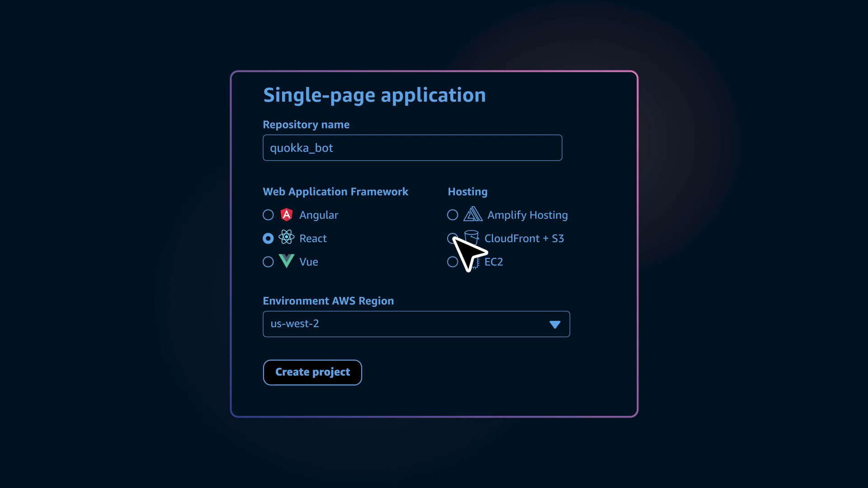
left_click(453, 238)
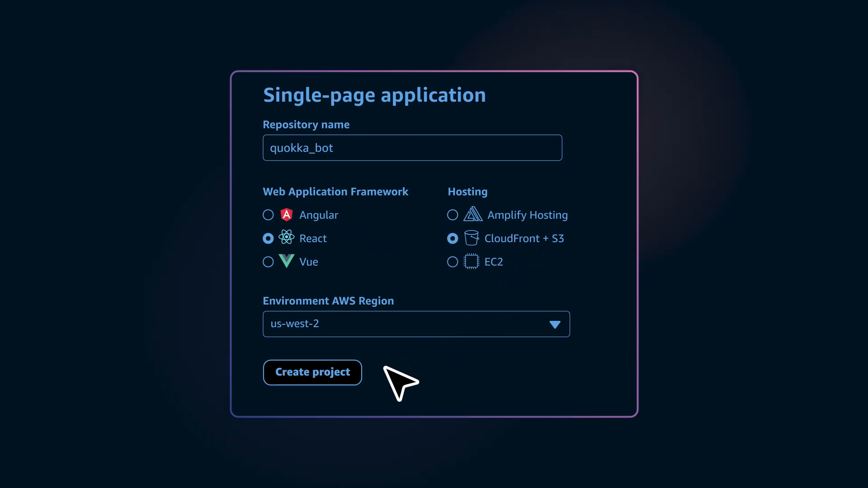
left_click(312, 373)
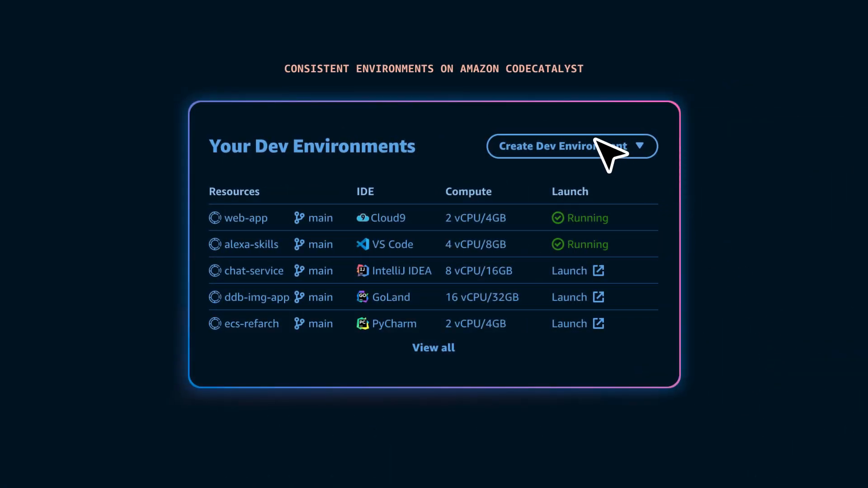
Open the Create Dev Environment dropdown on Your Dev Environments.
left_click(560, 146)
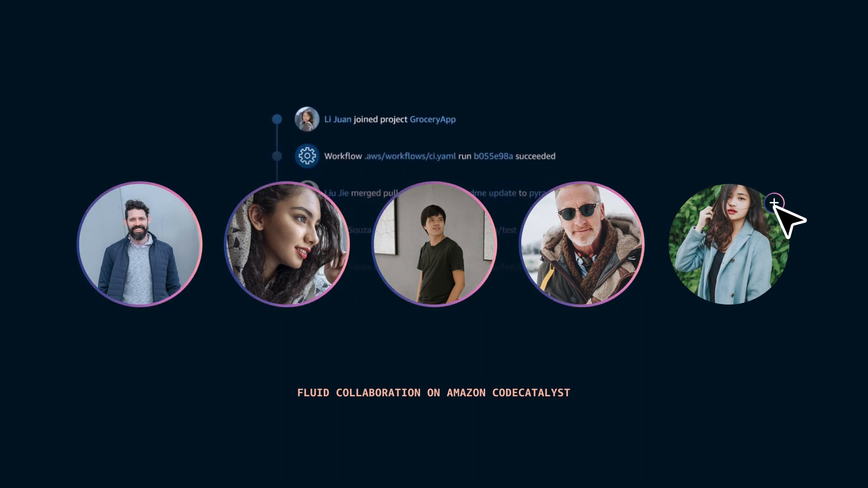
Scroll down past the team members' project activity feed.
scroll("down", 3)
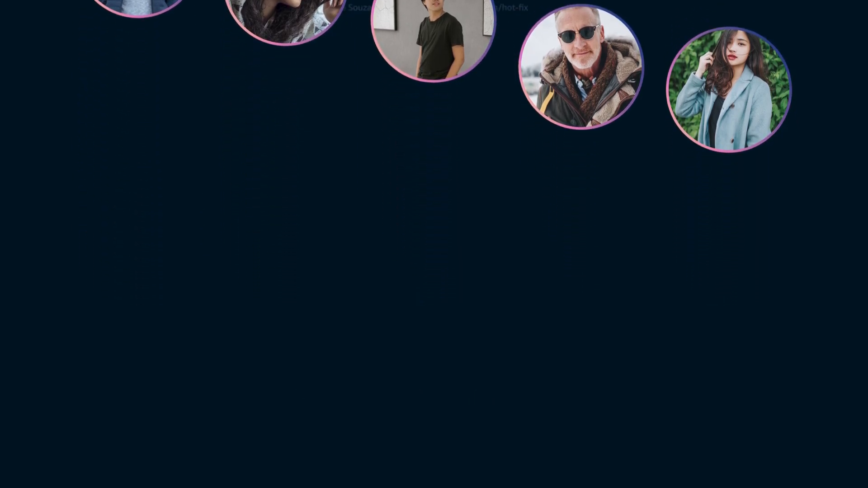